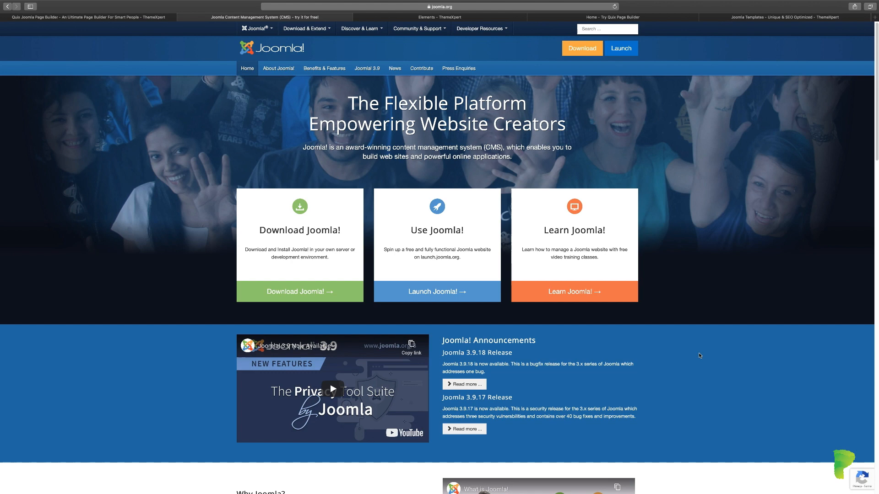
{"action": "scroll", "scroll_direction": "down", "scroll_amount": 3}
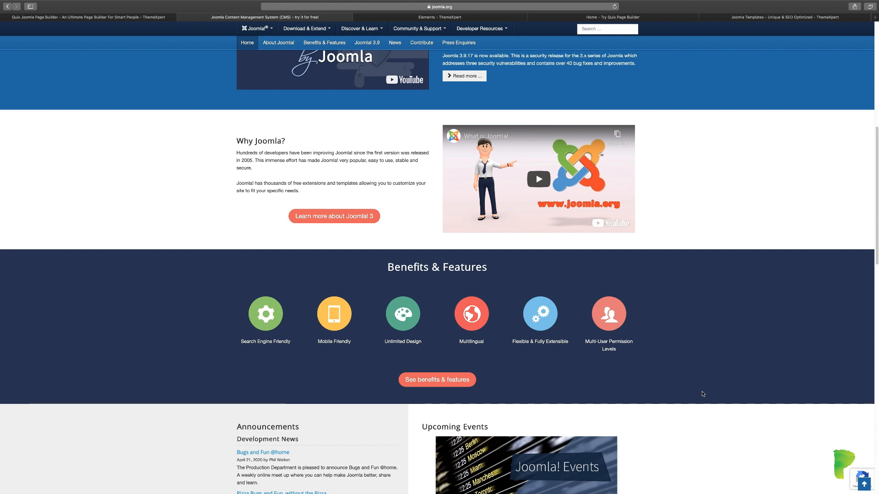
{"action": "mouse_move", "coordinate": [262, 347]}
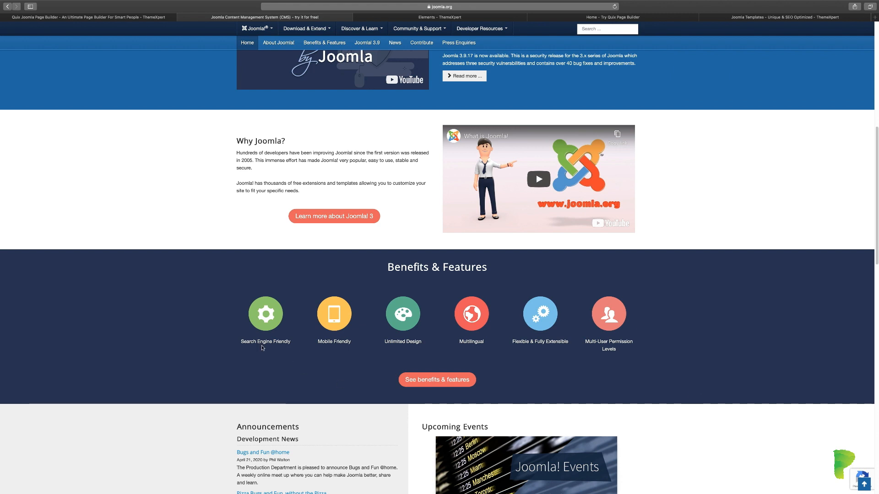
{"action": "mouse_move", "coordinate": [307, 344]}
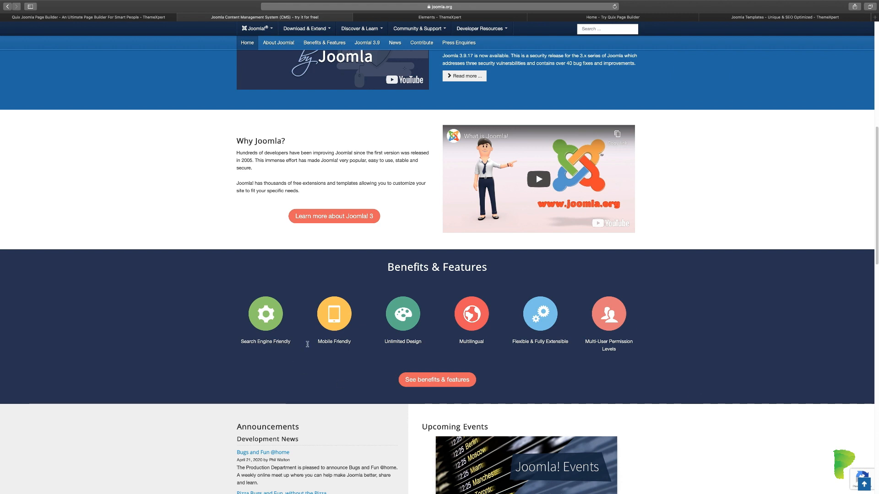
{"action": "mouse_move", "coordinate": [392, 344]}
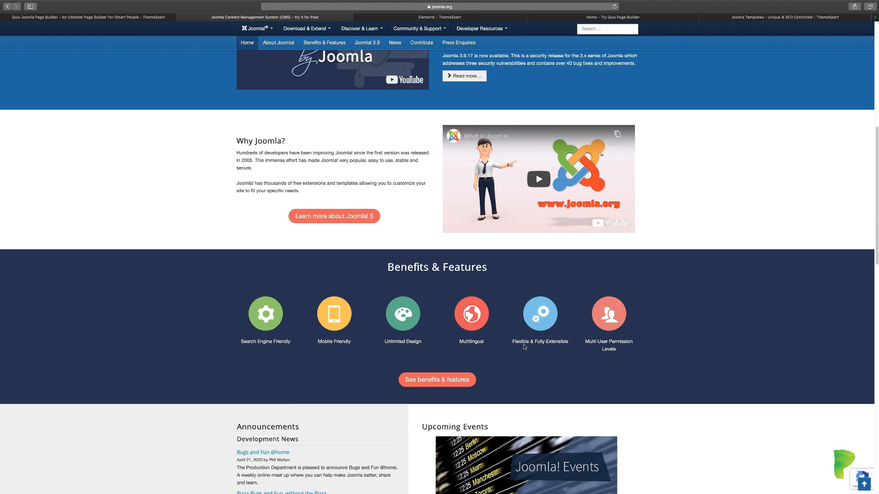
{"action": "mouse_move", "coordinate": [619, 352]}
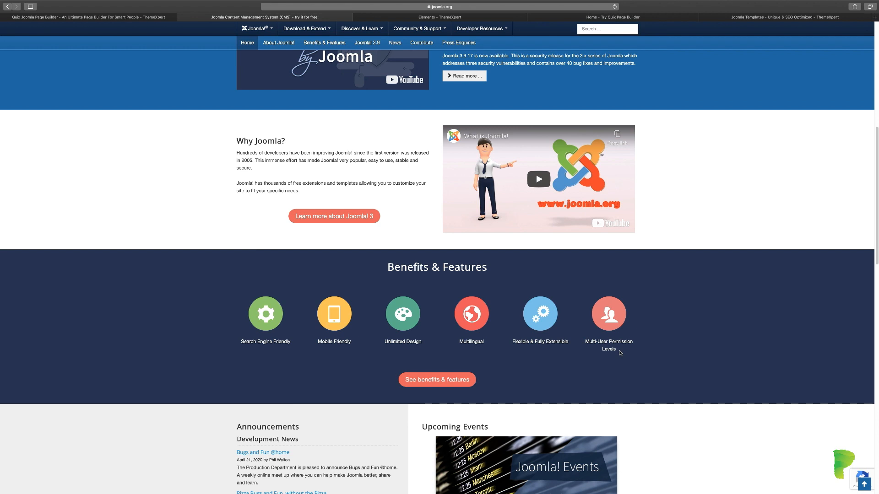
{"action": "mouse_move", "coordinate": [631, 389]}
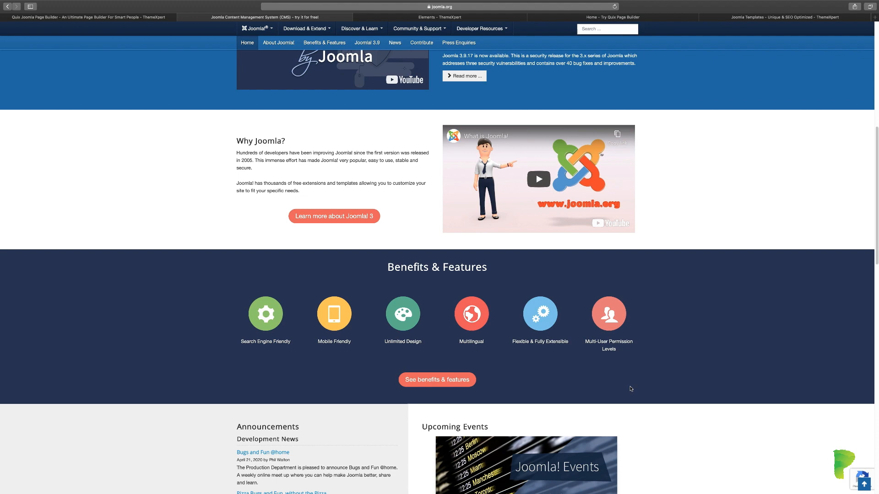
{"action": "scroll", "scroll_direction": "down", "scroll_amount": 3}
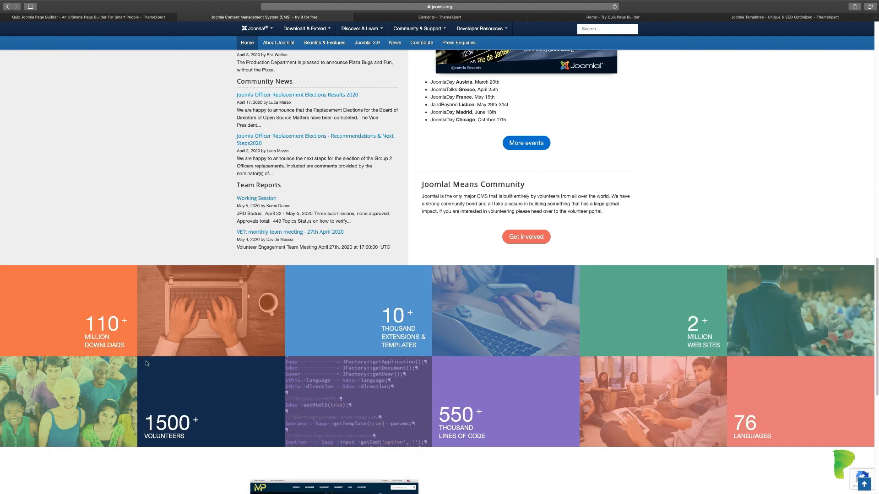
{"action": "mouse_move", "coordinate": [107, 345]}
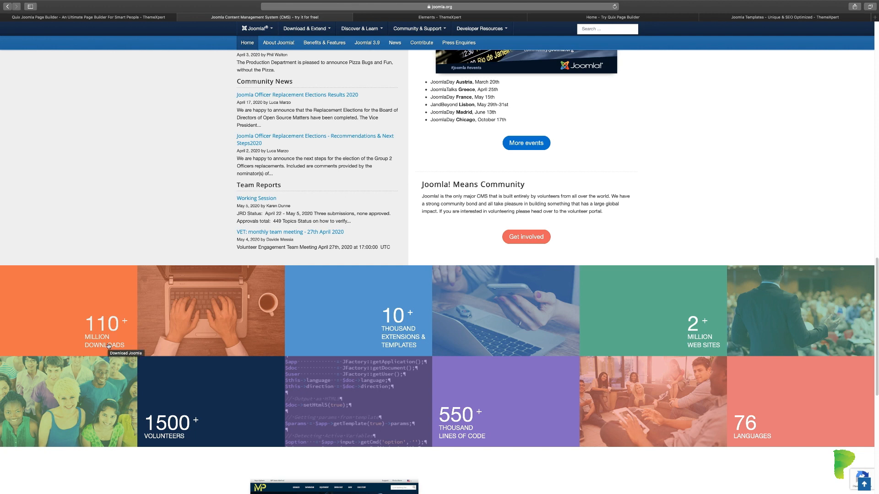
{"action": "mouse_move", "coordinate": [193, 217]}
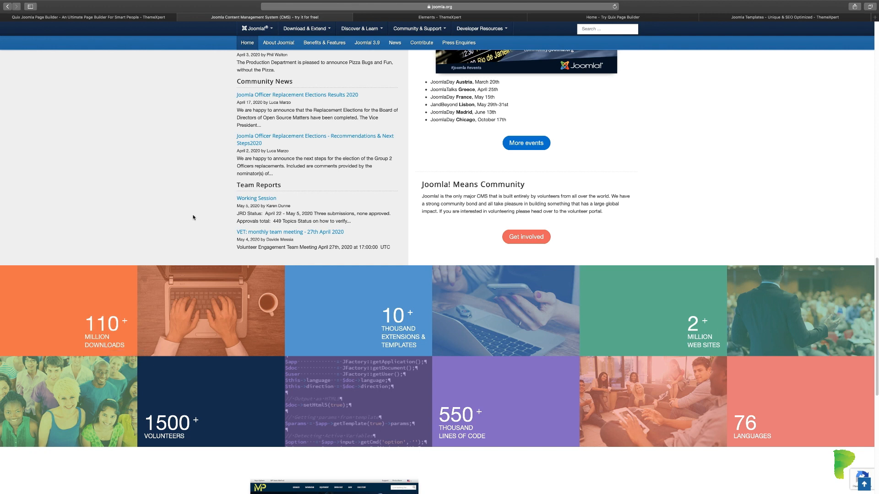
{"action": "mouse_move", "coordinate": [178, 432]}
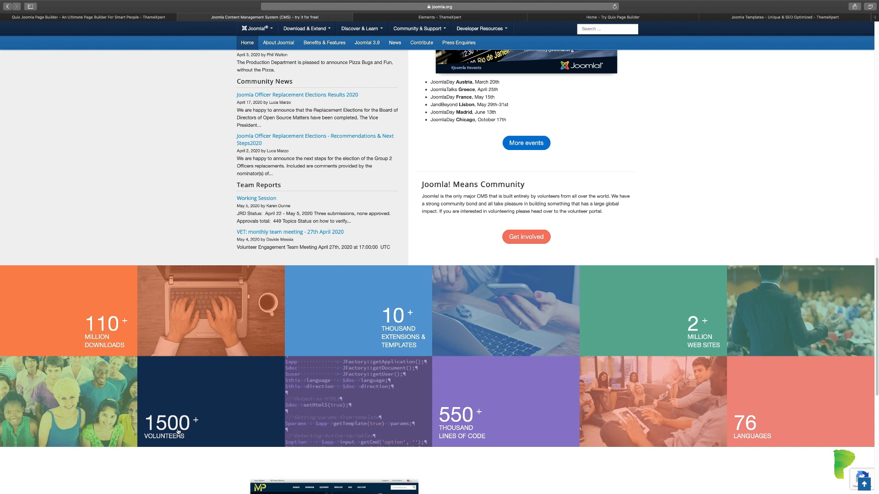
{"action": "mouse_move", "coordinate": [178, 432]}
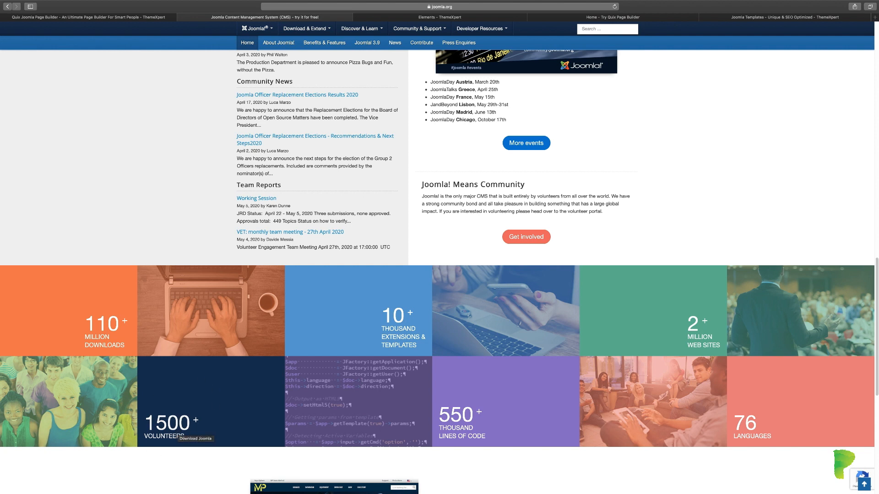
{"action": "mouse_move", "coordinate": [170, 446]}
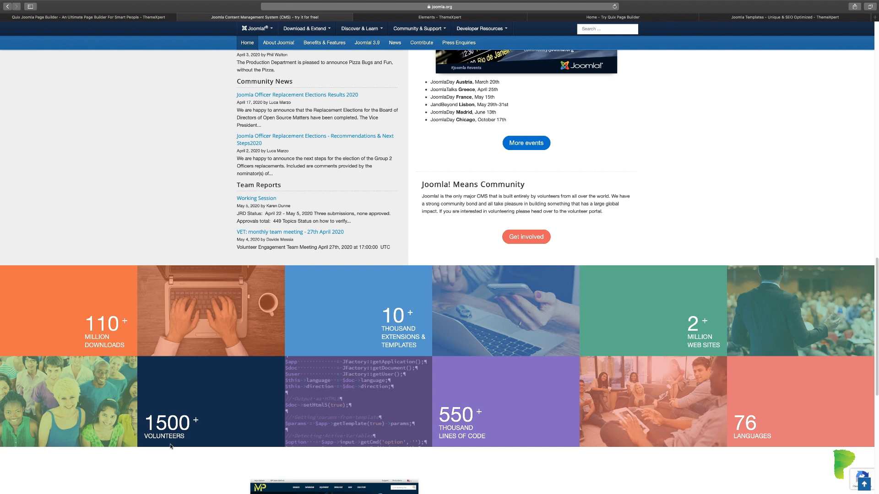
{"action": "mouse_move", "coordinate": [410, 340]}
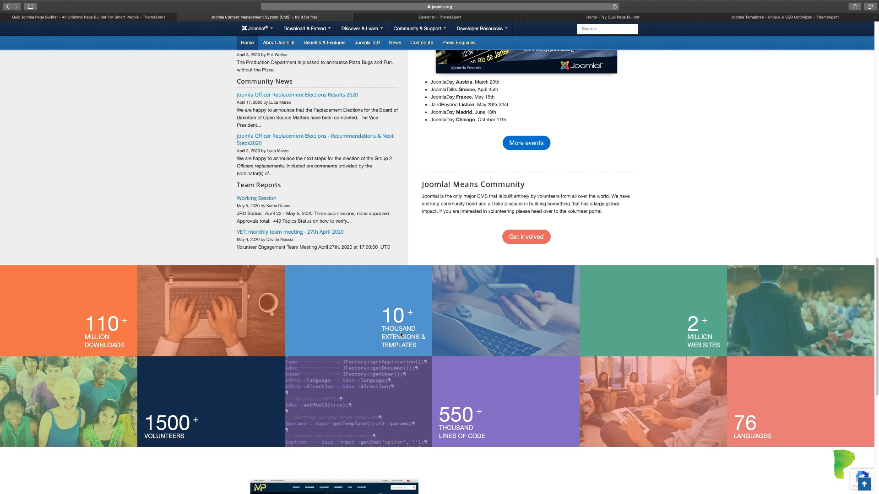
{"action": "mouse_move", "coordinate": [455, 426]}
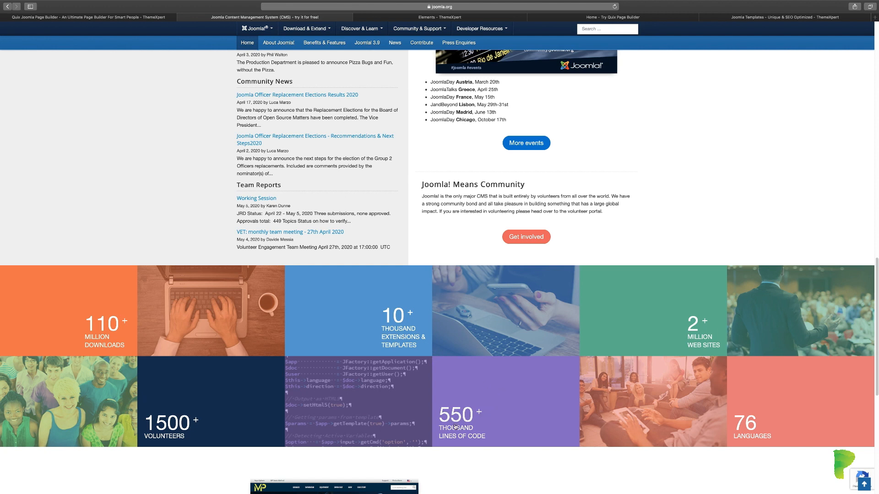
{"action": "mouse_move", "coordinate": [456, 426]}
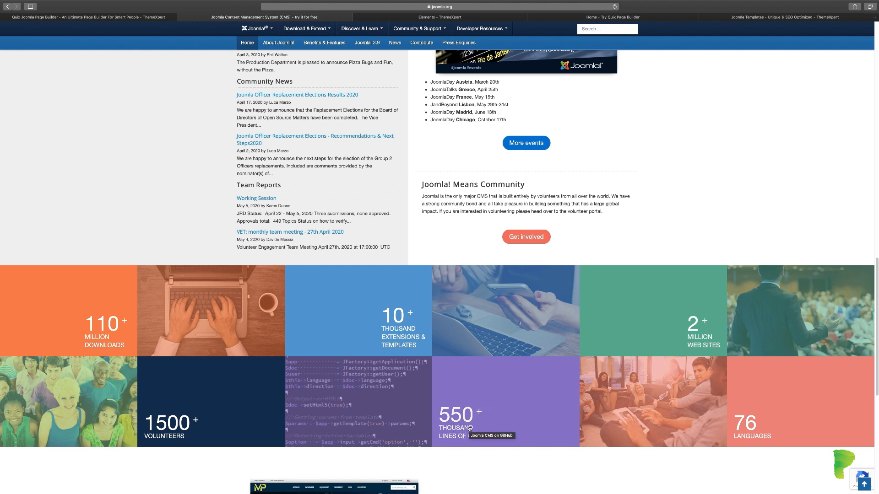
{"action": "mouse_move", "coordinate": [471, 452]}
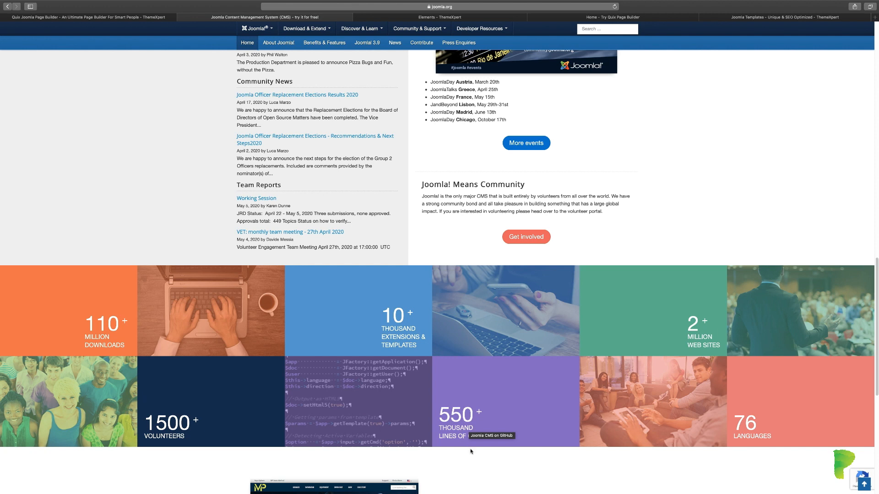
{"action": "mouse_move", "coordinate": [475, 457]}
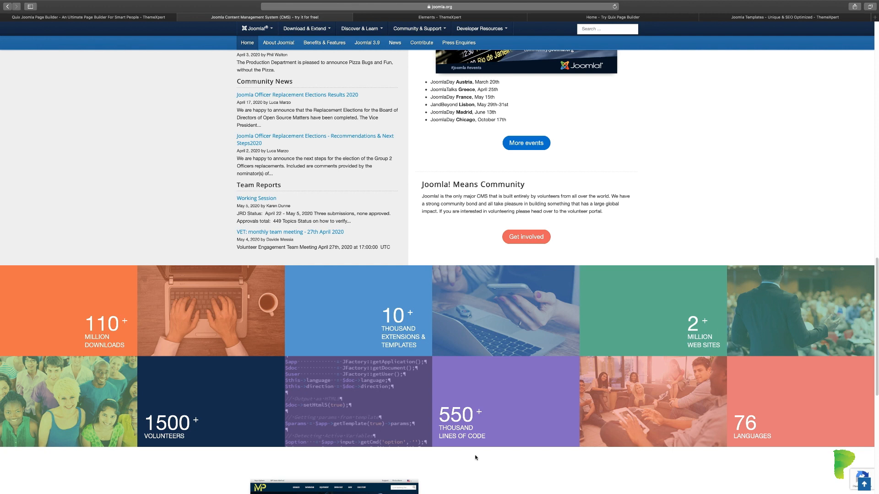
{"action": "mouse_move", "coordinate": [617, 388]}
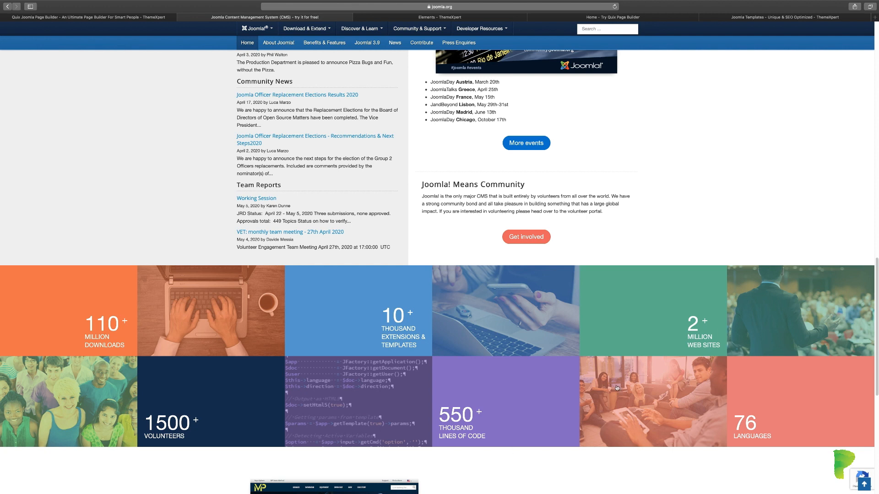
{"action": "mouse_move", "coordinate": [695, 345]}
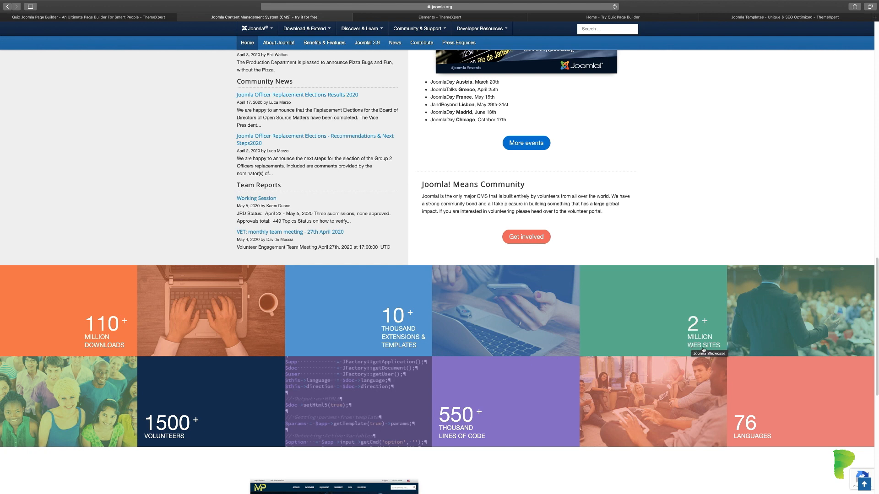
{"action": "mouse_move", "coordinate": [747, 436]}
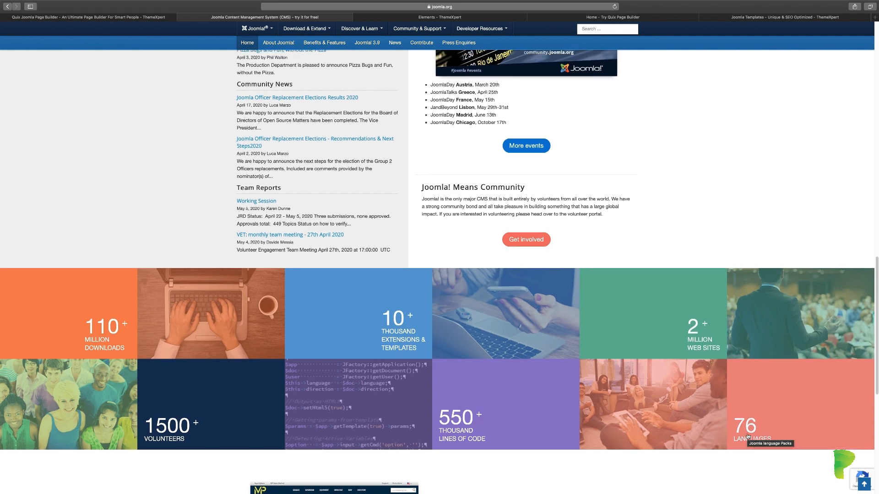
{"action": "scroll", "scroll_direction": "up", "scroll_amount": 3}
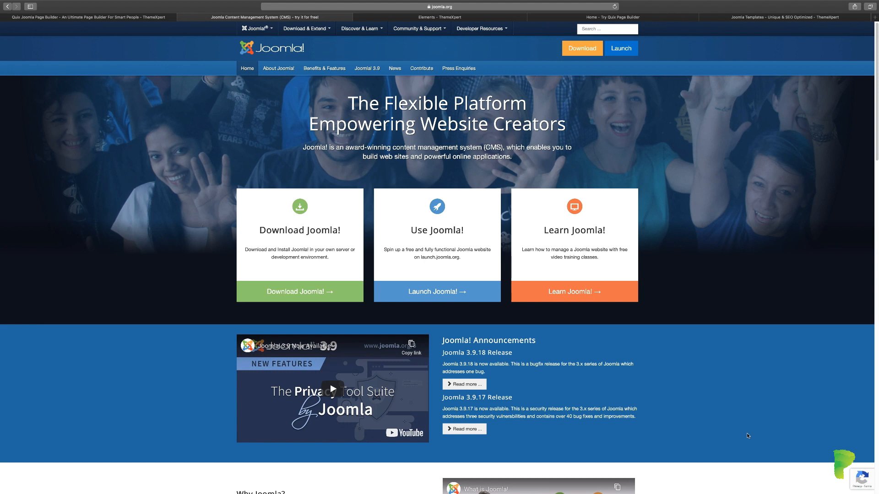
{"action": "mouse_move", "coordinate": [581, 48]}
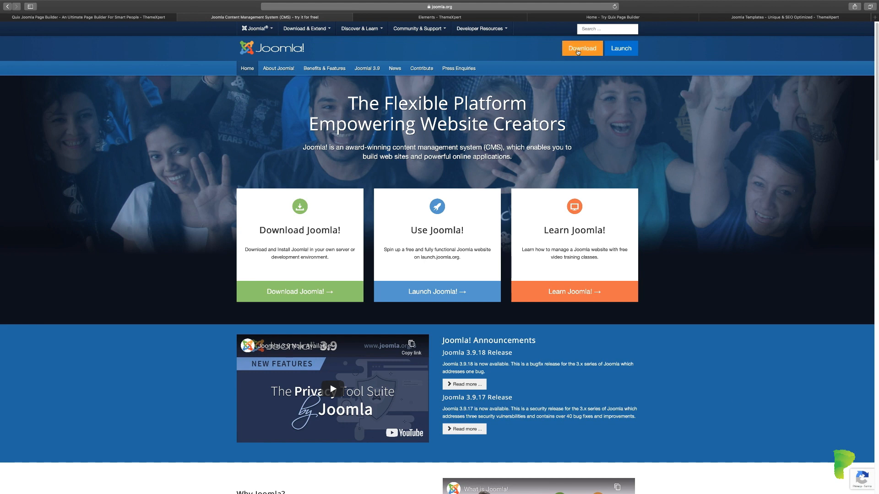
{"action": "mouse_move", "coordinate": [560, 93]}
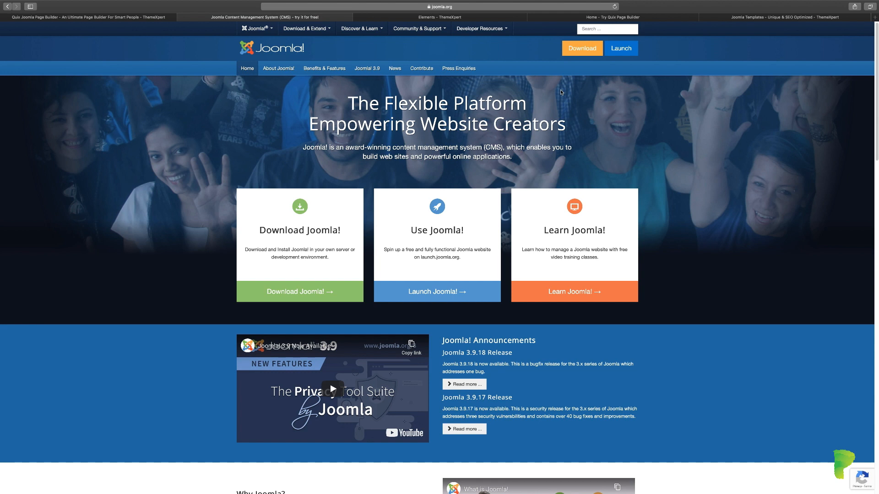
{"action": "mouse_move", "coordinate": [544, 112]}
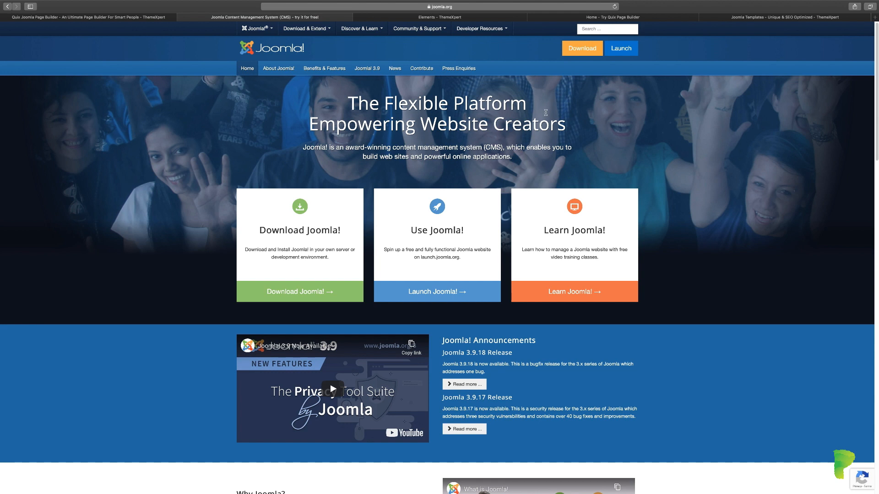